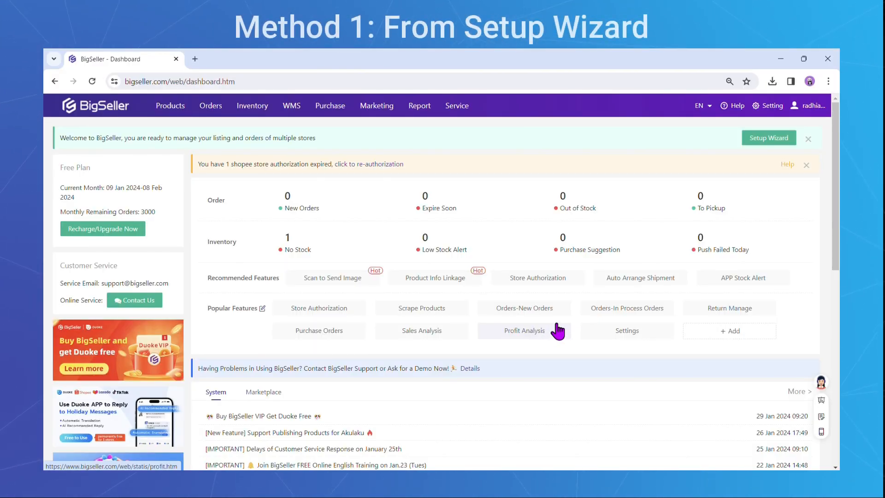
{"action": "mouse_move", "coordinate": [764, 166]}
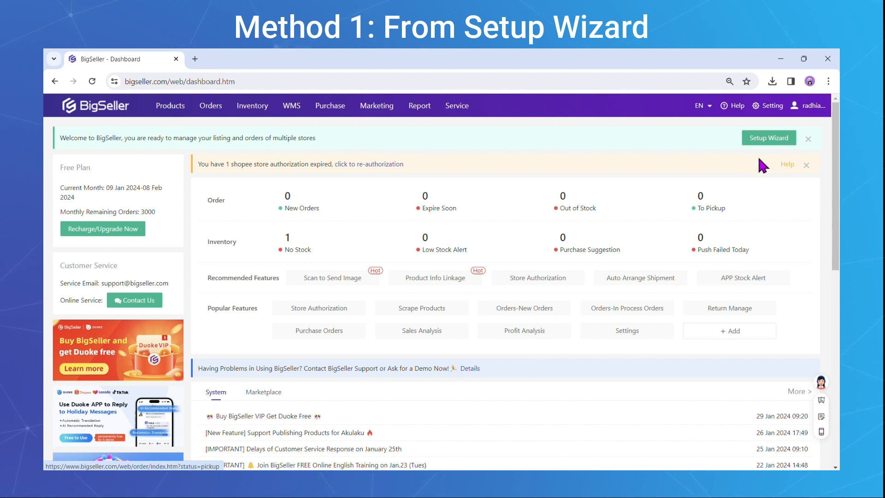
Step: Pick Lazada in the setup wizard with site Malaysia and go to Buy Now
{"action": "left_click", "coordinate": [767, 138]}
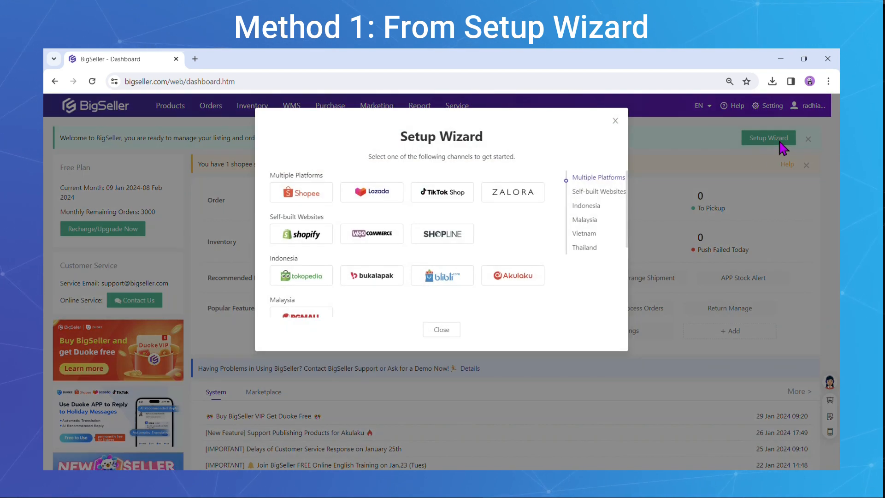
{"action": "left_click", "coordinate": [372, 191]}
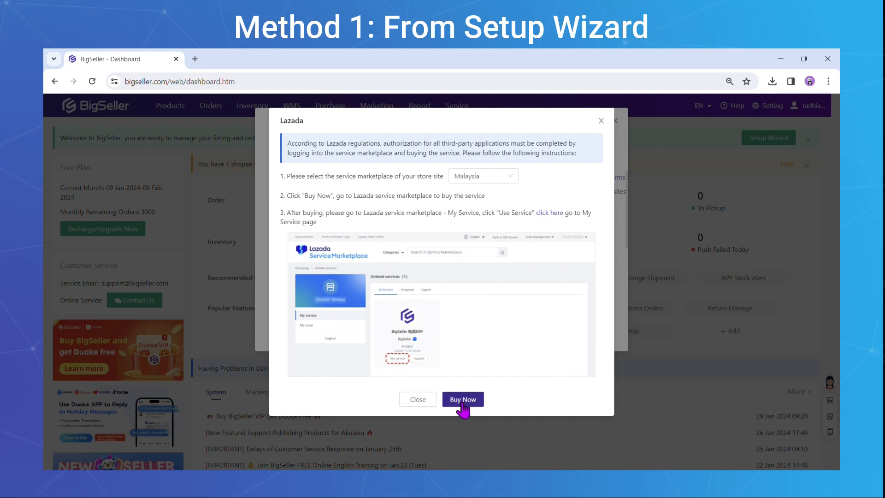
{"action": "left_click", "coordinate": [462, 399]}
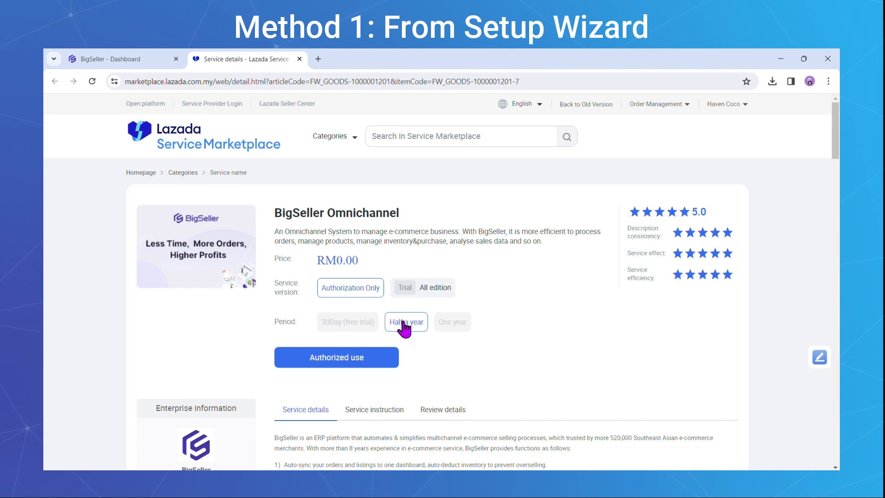
Step: Order the free half-year Authorization Only service and list the authorized services
{"action": "left_click", "coordinate": [336, 357]}
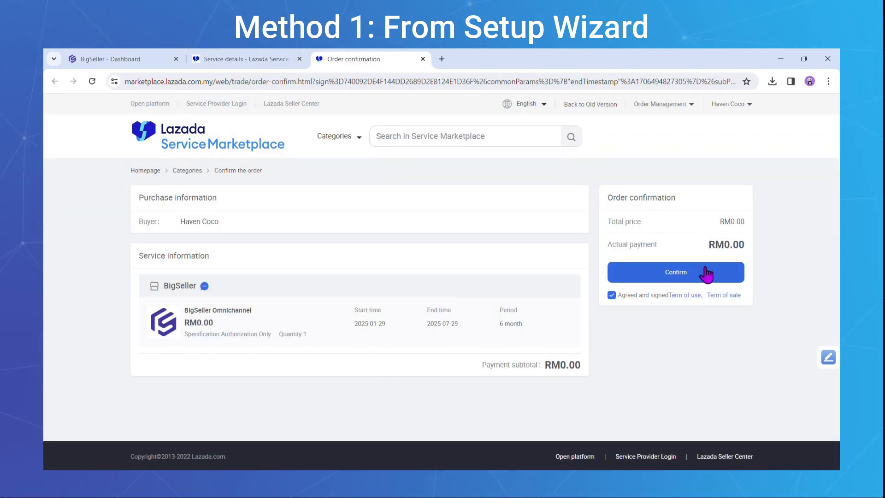
{"action": "left_click", "coordinate": [675, 271]}
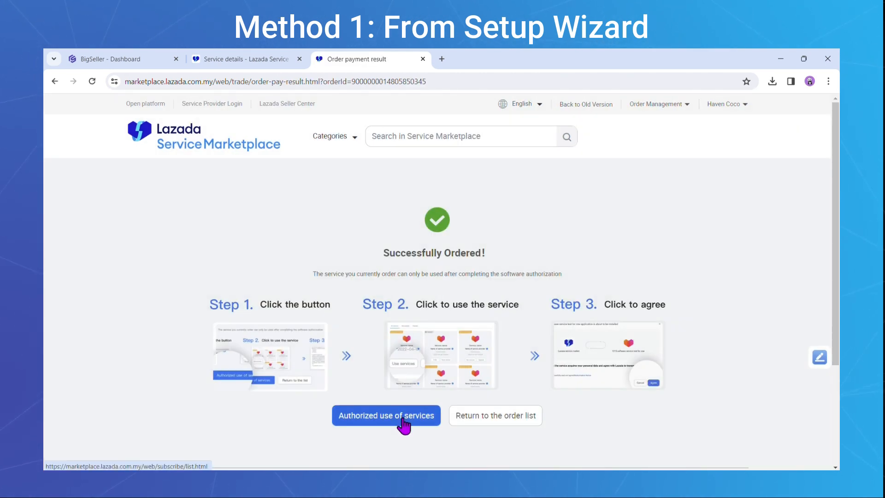
{"action": "left_click", "coordinate": [386, 415]}
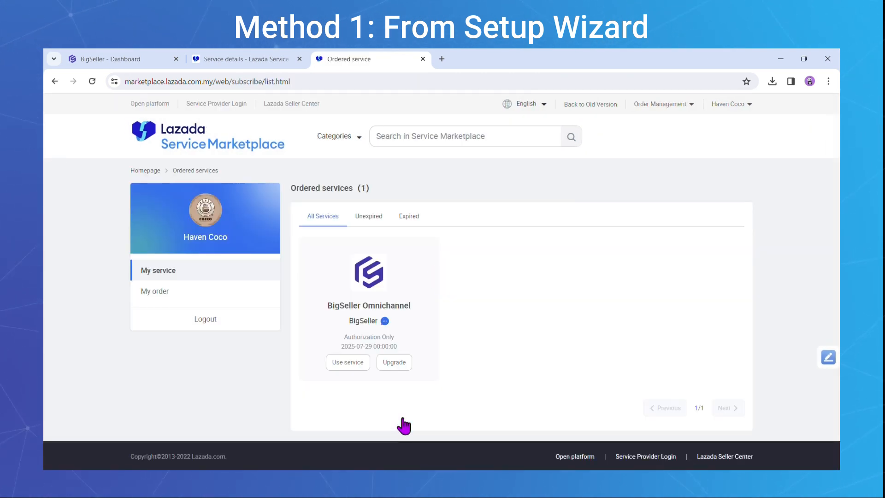
Step: Use the BigSeller Omnichannel service, accepting the Authorisation Notice and agreeing to install
{"action": "left_click", "coordinate": [347, 362]}
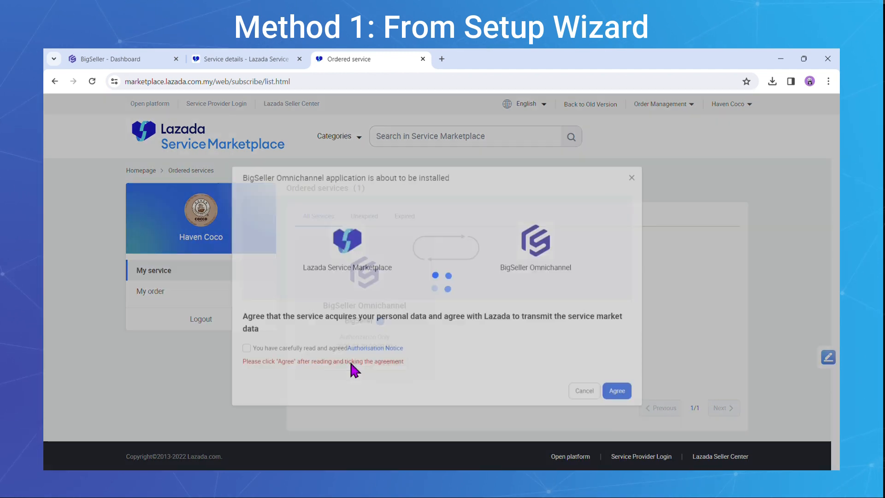
{"action": "left_click", "coordinate": [246, 347]}
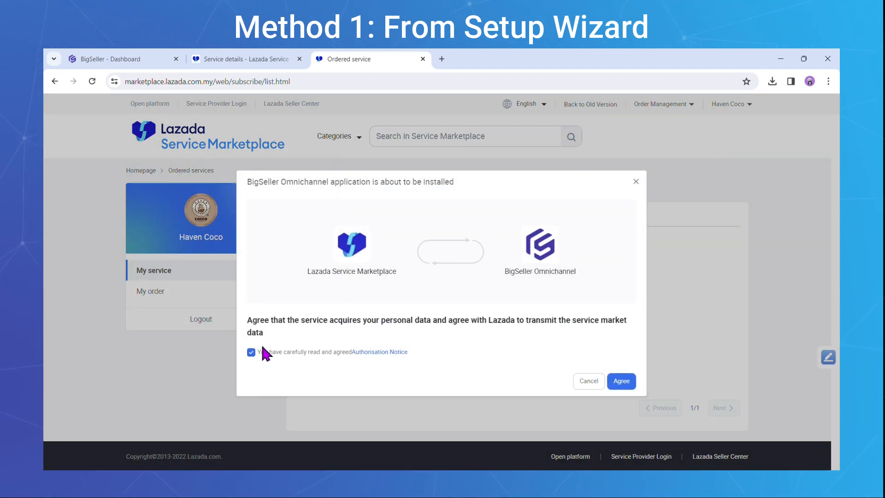
{"action": "left_click", "coordinate": [621, 381]}
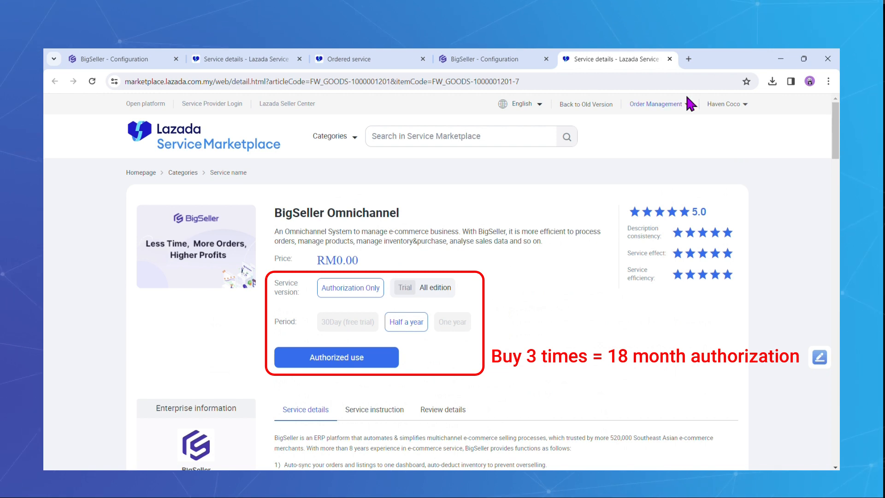
Step: Show All Orders under Order Management, listing three completed six-month orders
{"action": "left_click", "coordinate": [656, 103]}
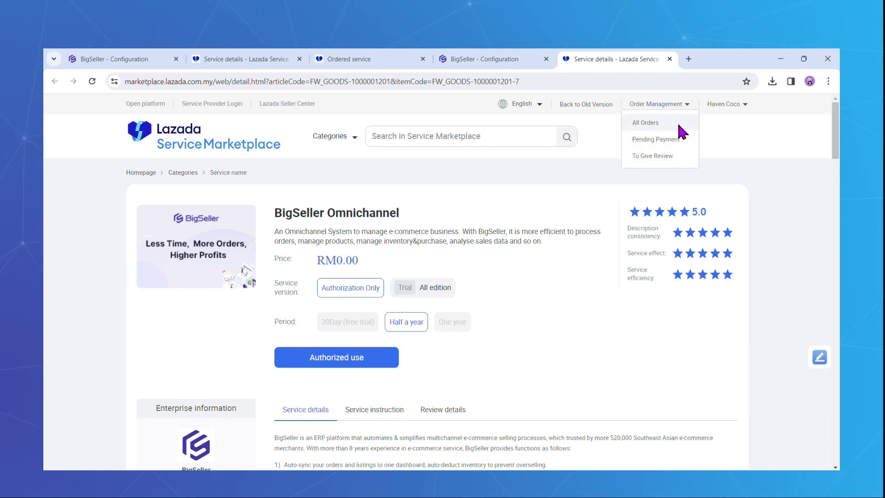
{"action": "left_click", "coordinate": [644, 122]}
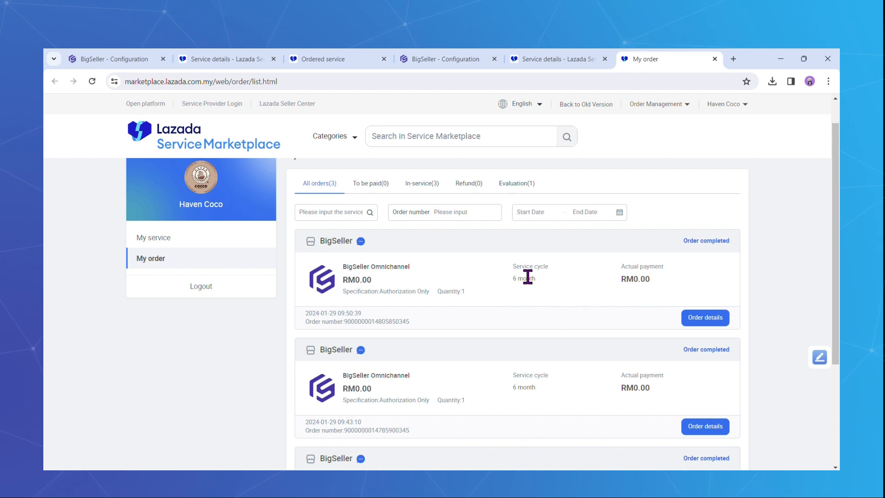
{"action": "left_click", "coordinate": [705, 317]}
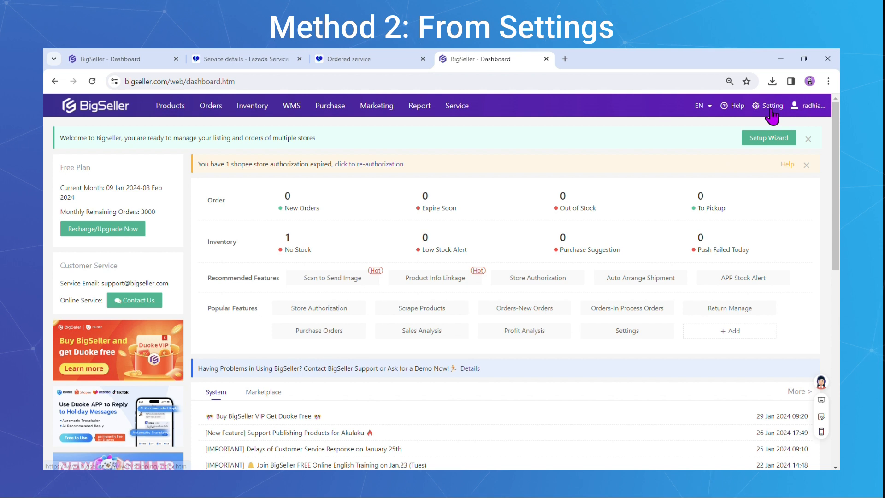
Step: Start a Lazada store authorization from Settings > Store Authorization and choose Buy Now
{"action": "left_click", "coordinate": [780, 106]}
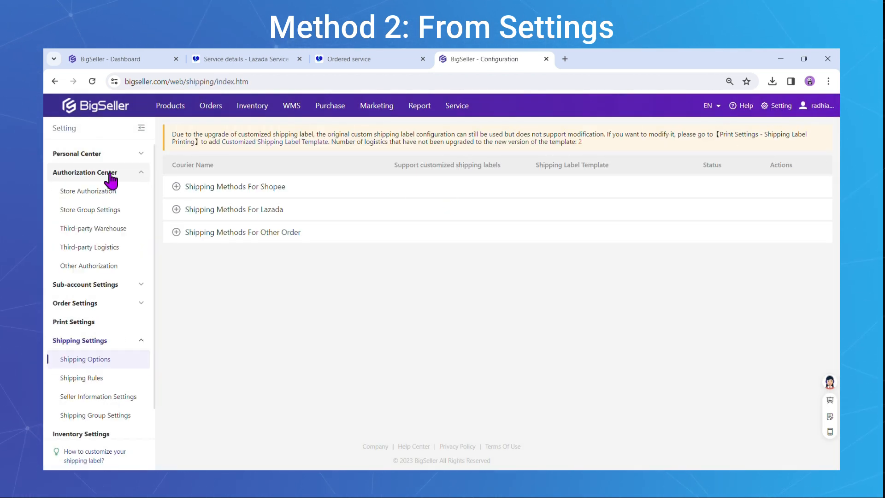
{"action": "left_click", "coordinate": [88, 191]}
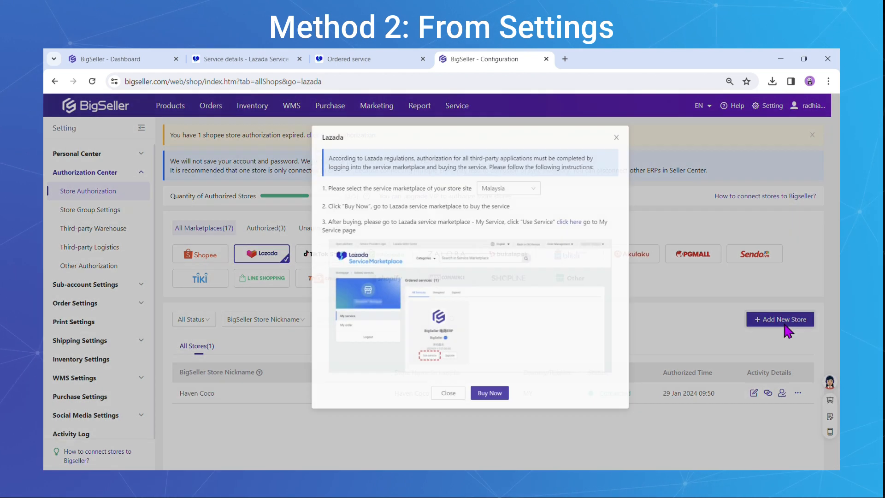
{"action": "left_click", "coordinate": [490, 393]}
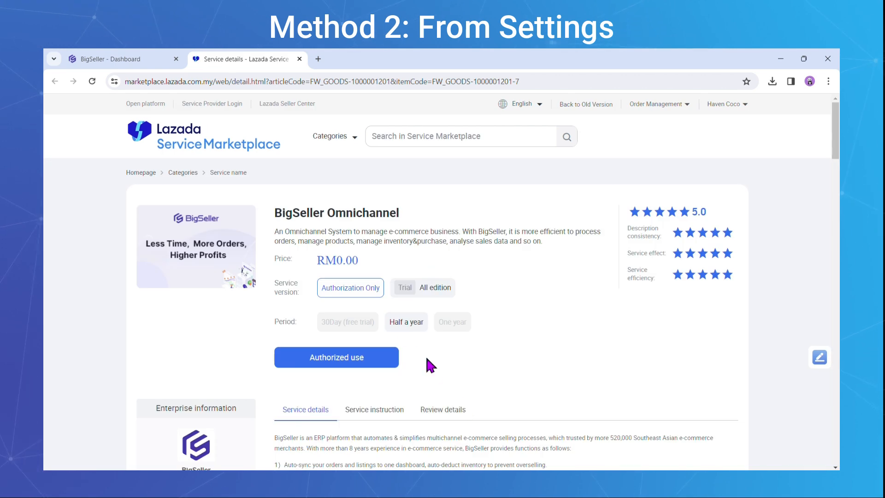
Step: Order another free six-month Authorization Only service, accepting the terms of use
{"action": "left_click", "coordinate": [336, 357]}
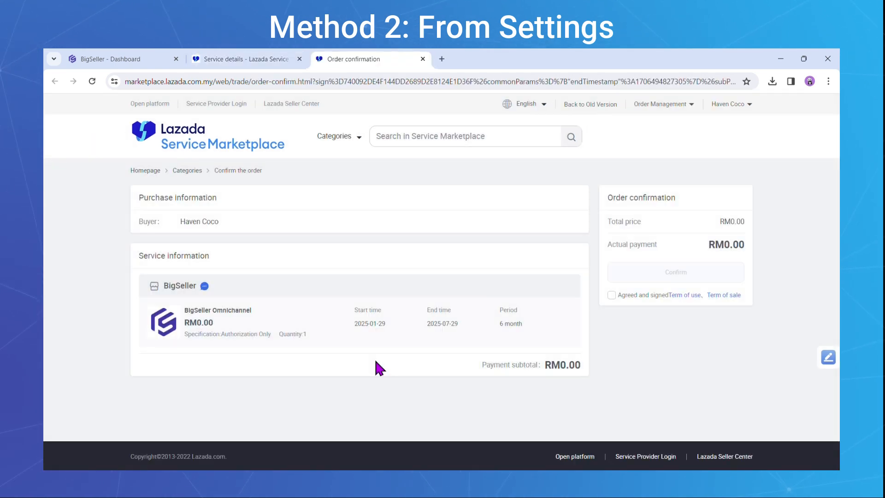
{"action": "left_click", "coordinate": [611, 294]}
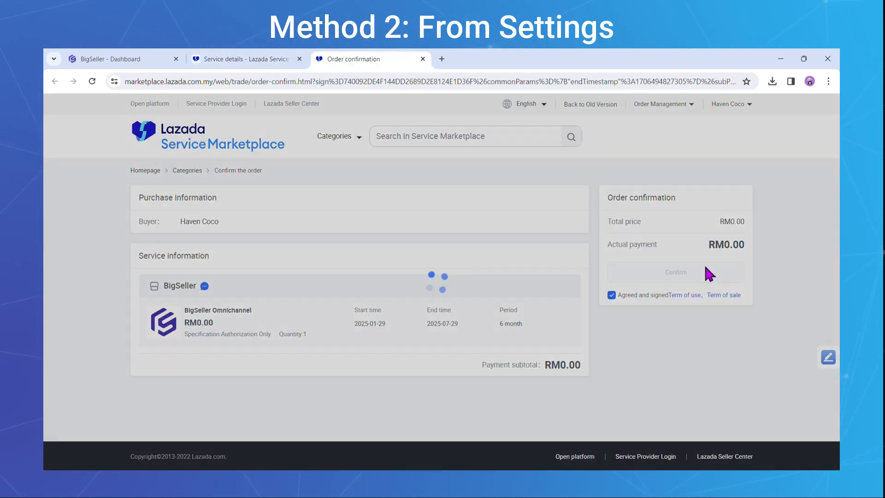
{"action": "left_click", "coordinate": [675, 272]}
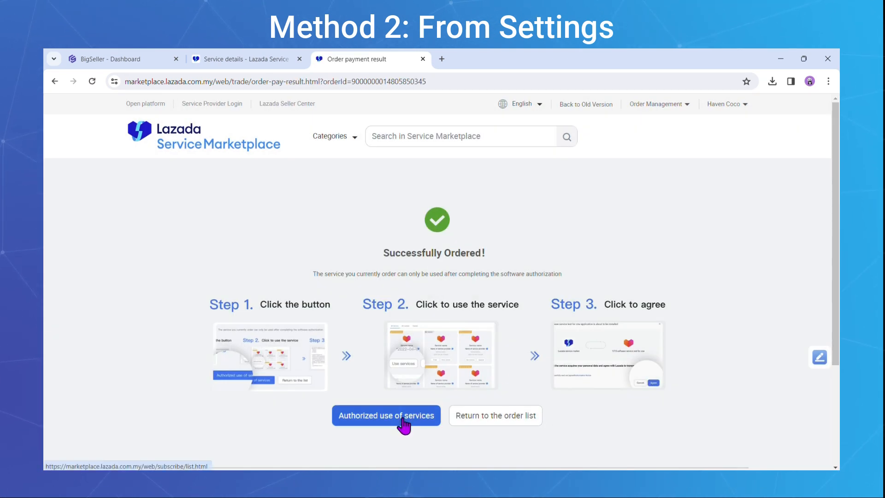
Step: Use the newly ordered service and accept the Authorisation Notice to authorize it
{"action": "left_click", "coordinate": [387, 416]}
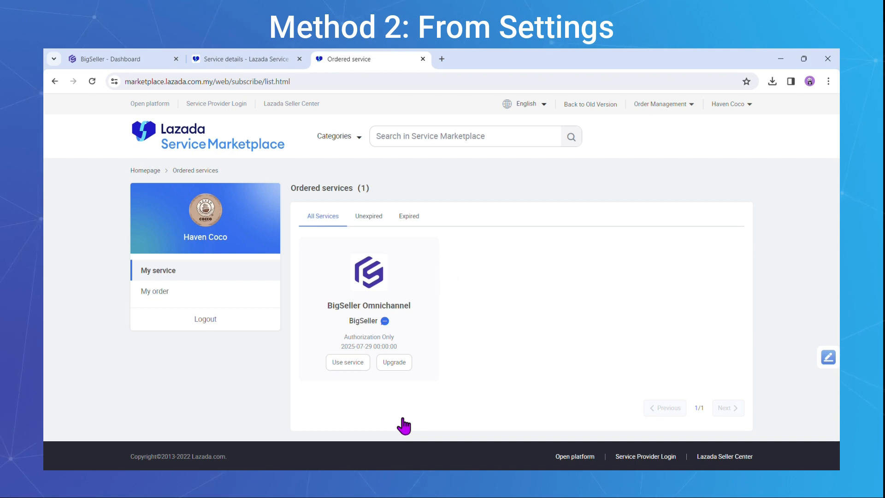
{"action": "left_click", "coordinate": [347, 362]}
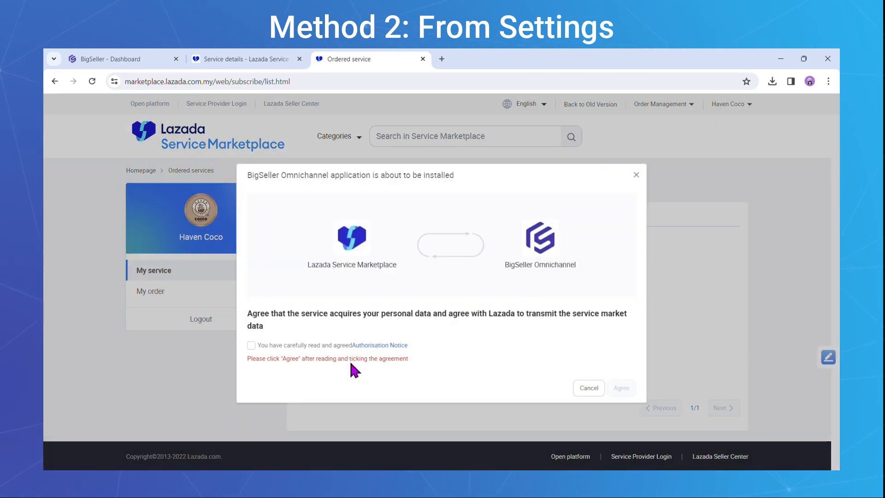
{"action": "left_click", "coordinate": [620, 388]}
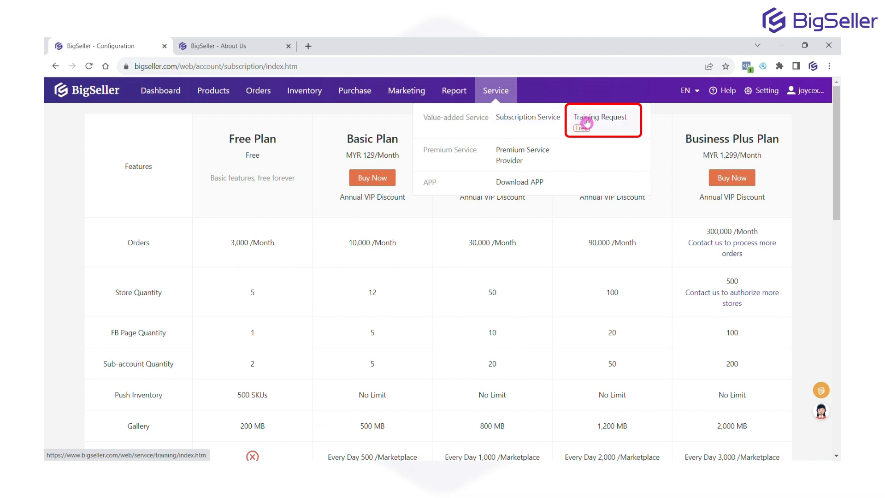
Step: Open Service > Training Request, set Country to Malaysia, and scroll down the form
{"action": "left_click", "coordinate": [600, 117]}
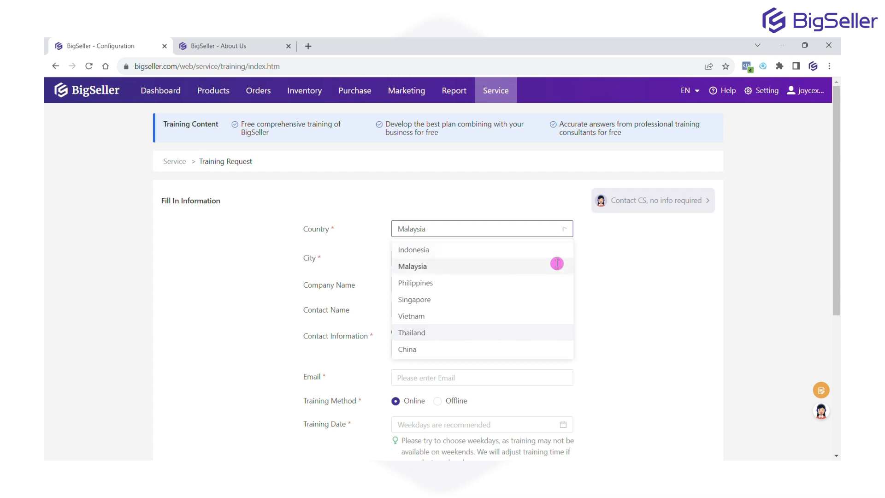
{"action": "left_click", "coordinate": [413, 266]}
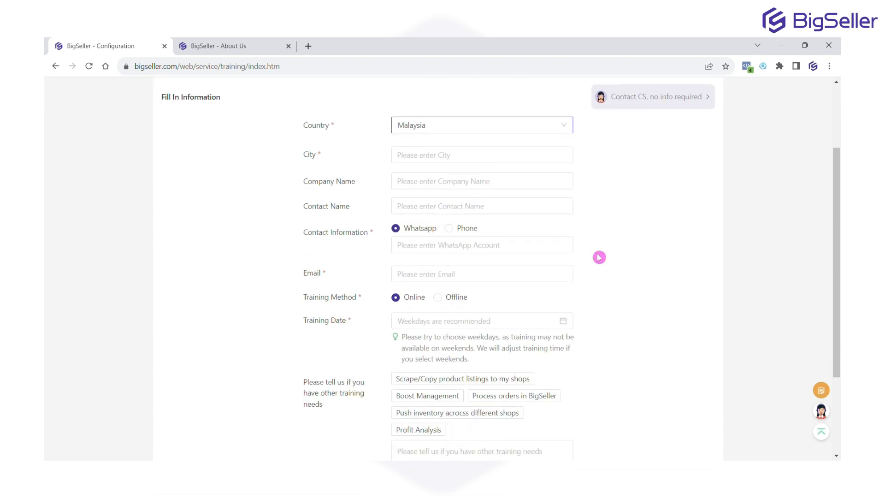
{"action": "scroll", "scroll_direction": "down", "scroll_amount": 3}
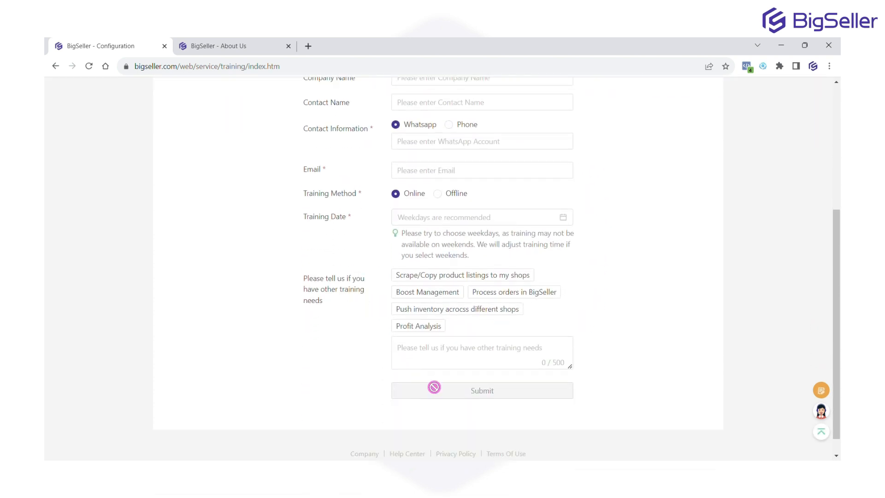